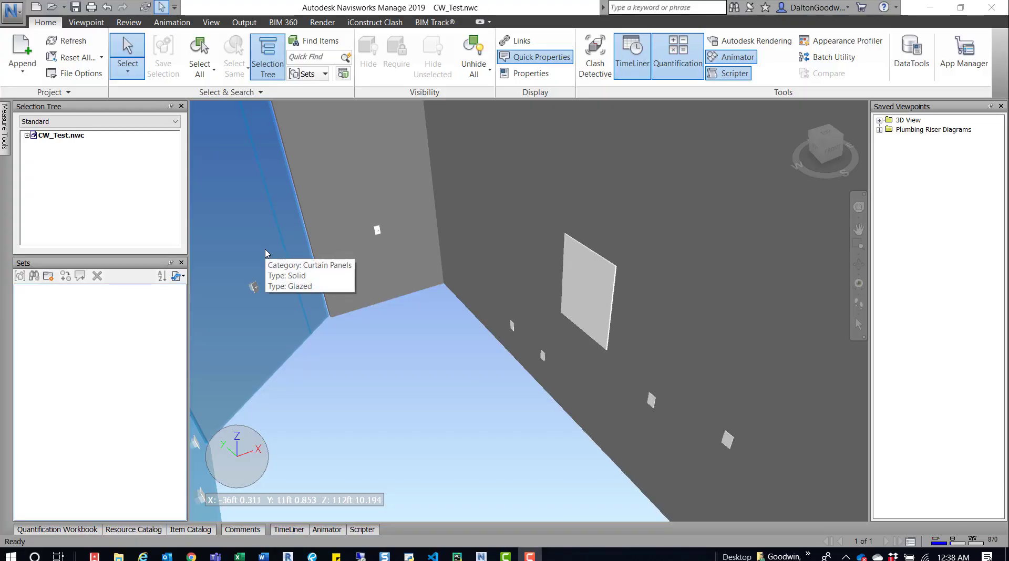
mouse_move(324, 369)
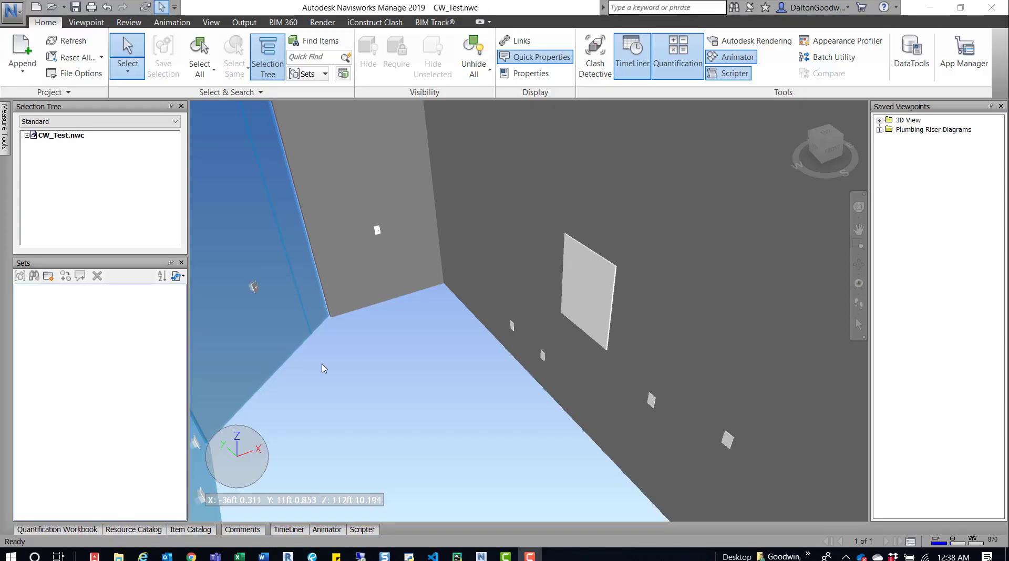
mouse_move(317, 367)
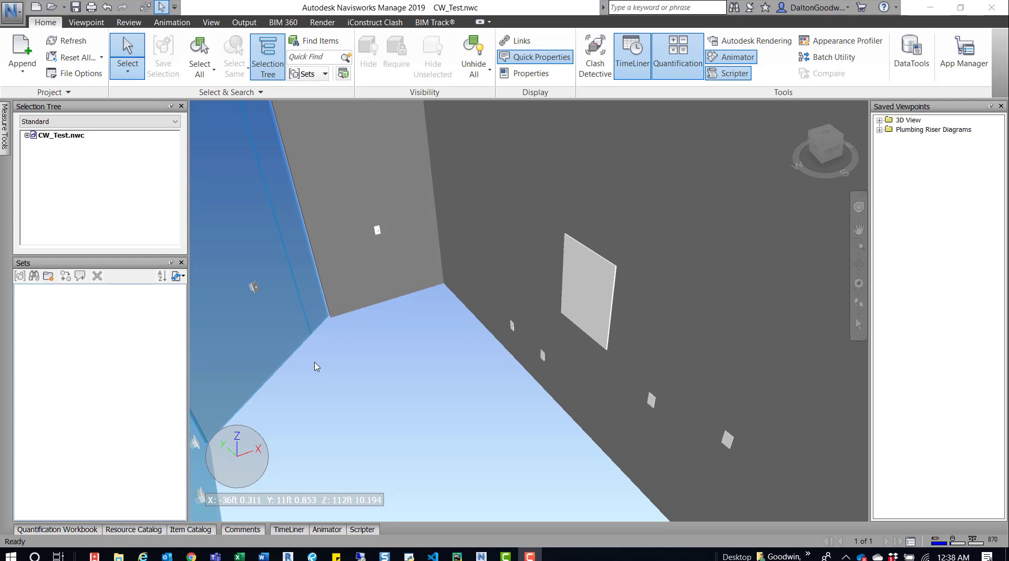
mouse_move(382, 351)
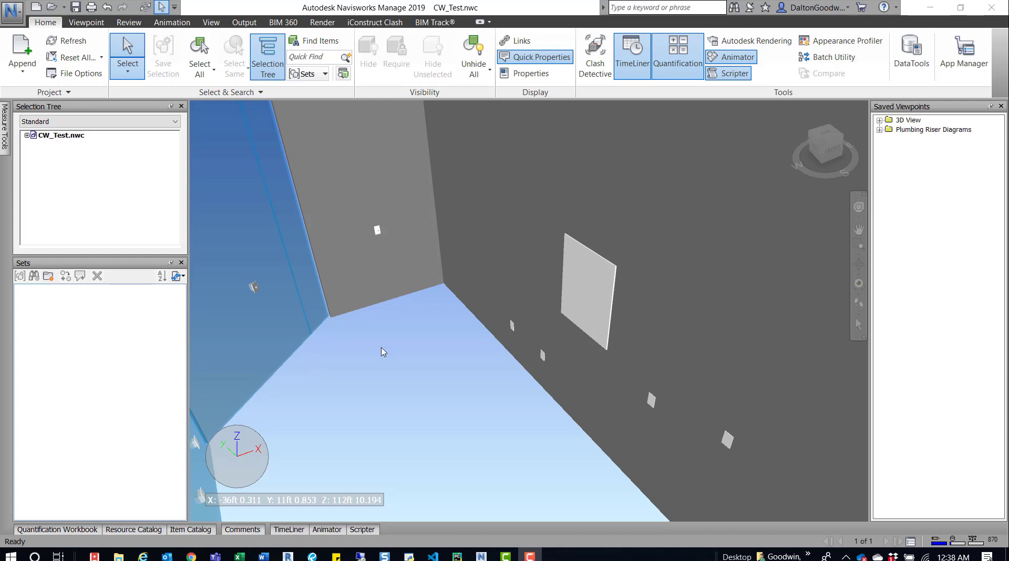
mouse_move(412, 340)
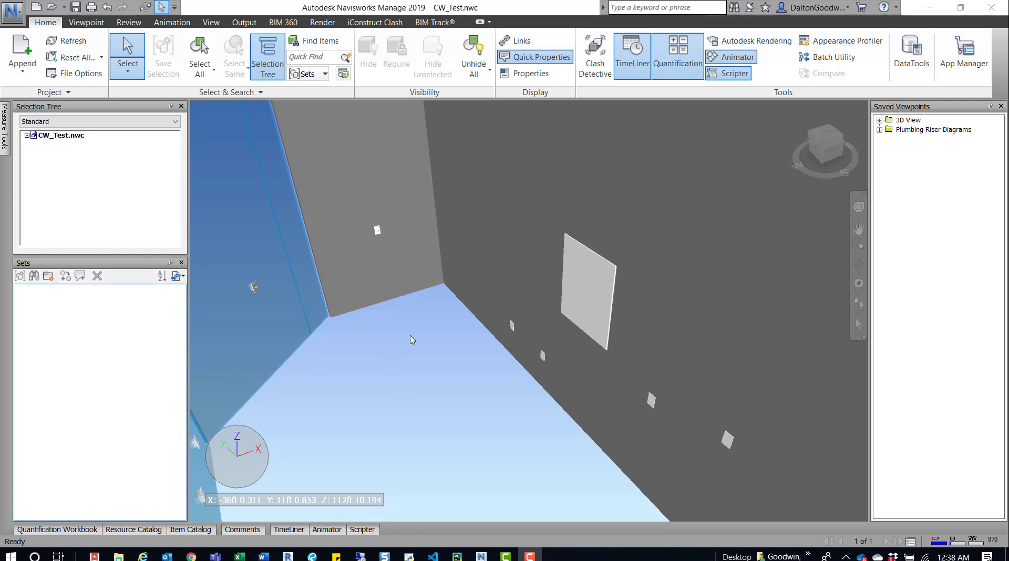
mouse_move(590, 274)
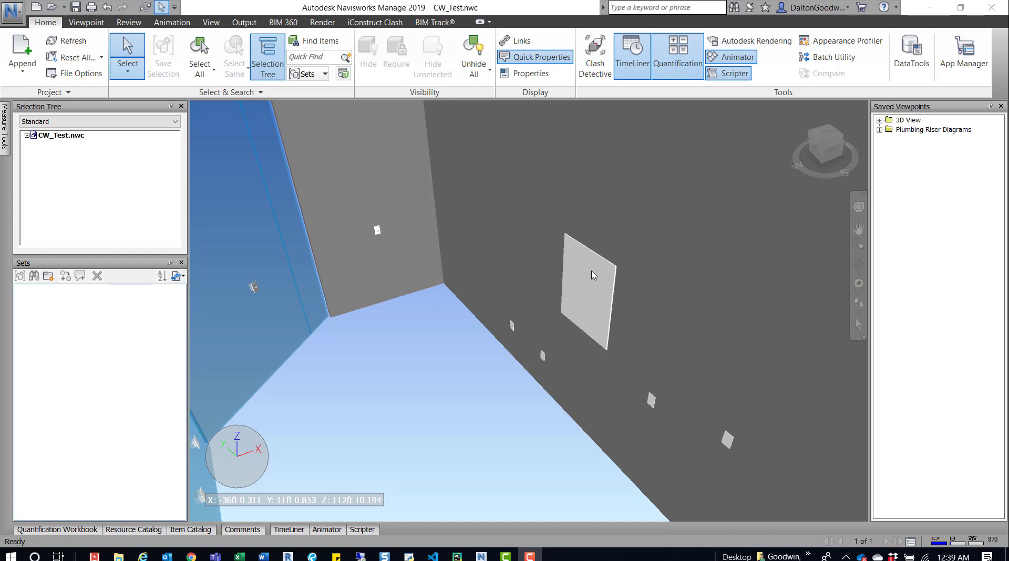
mouse_move(596, 281)
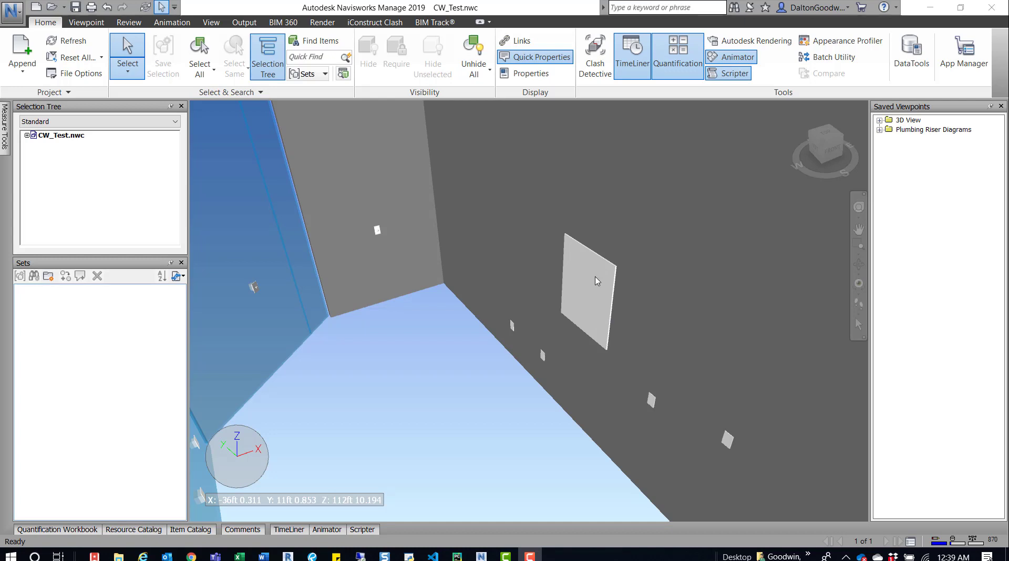
mouse_move(595, 304)
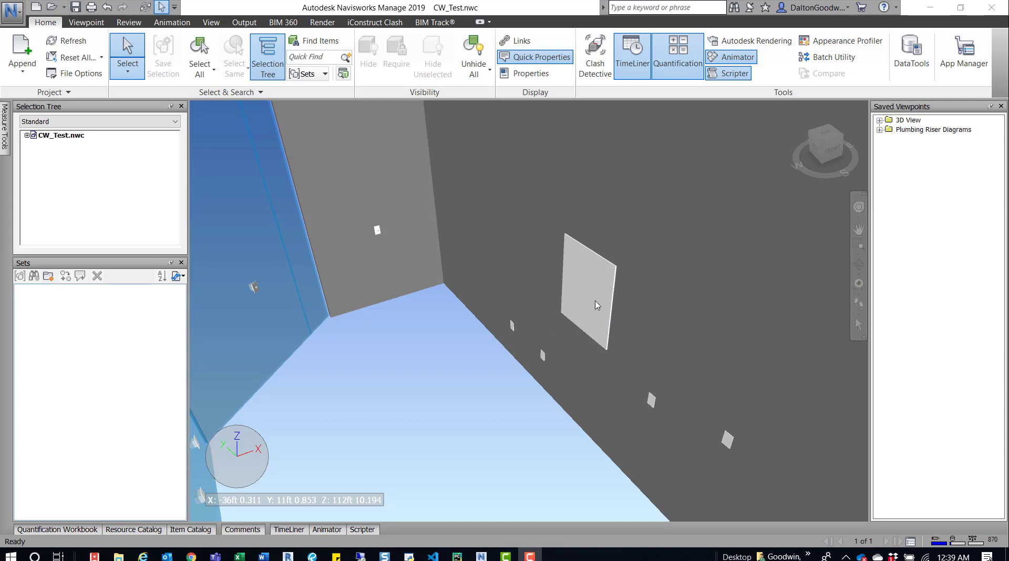
mouse_move(592, 258)
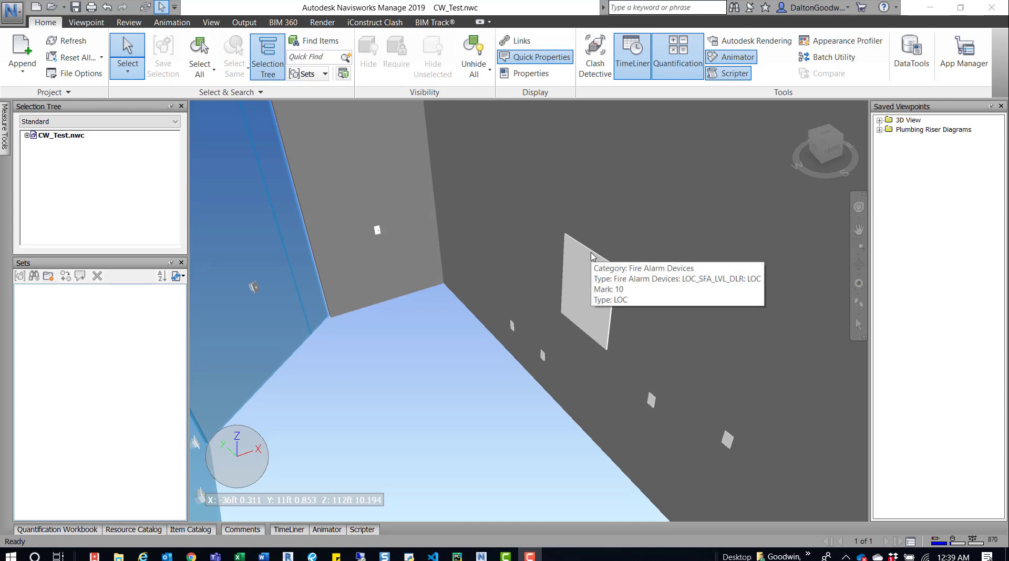
mouse_move(543, 81)
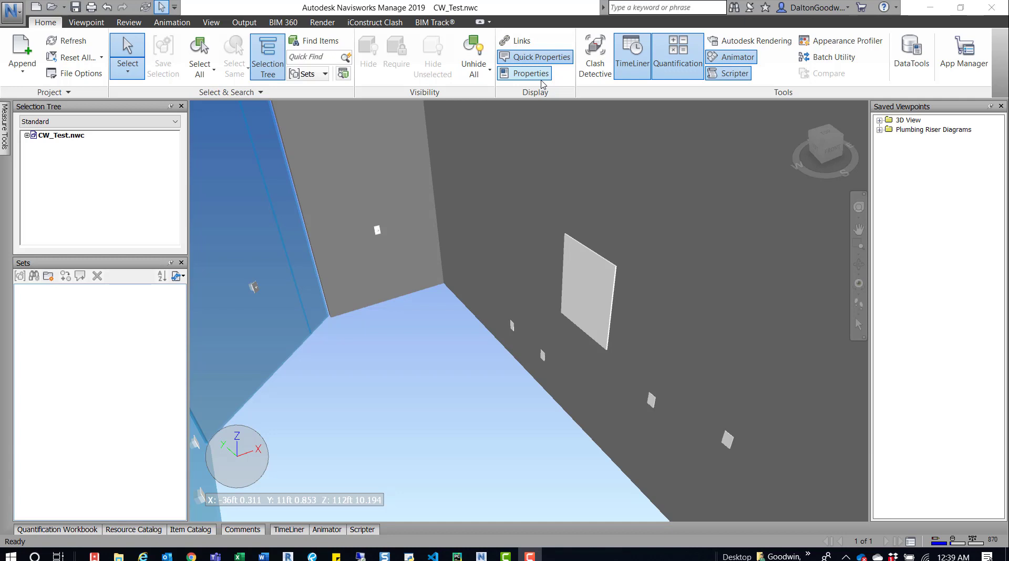
Show the Properties window for the Mushroom_Switch_EEF_LVL_DLR fixture and nudge the window left
left_click(529, 73)
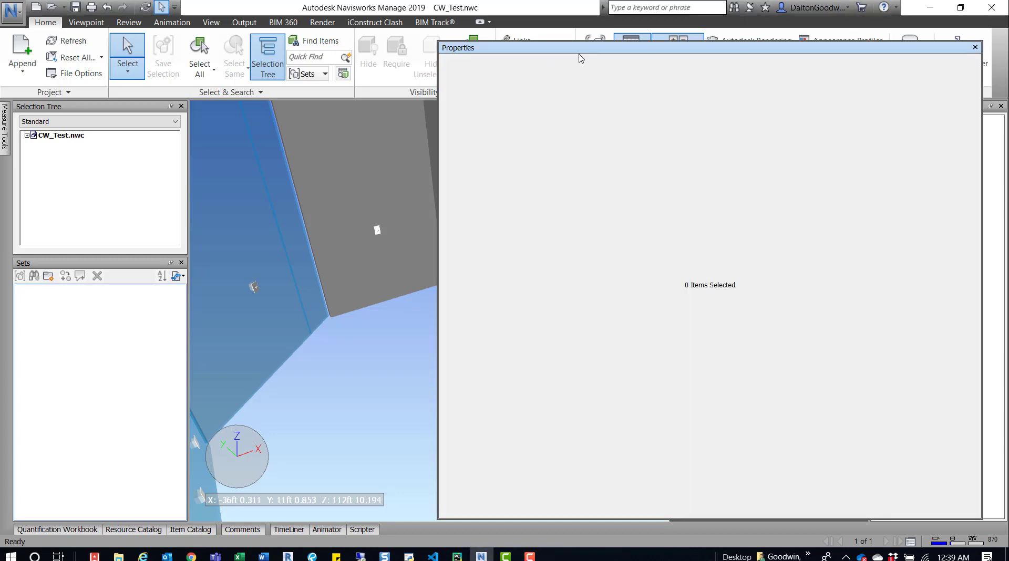
left_click(124, 211)
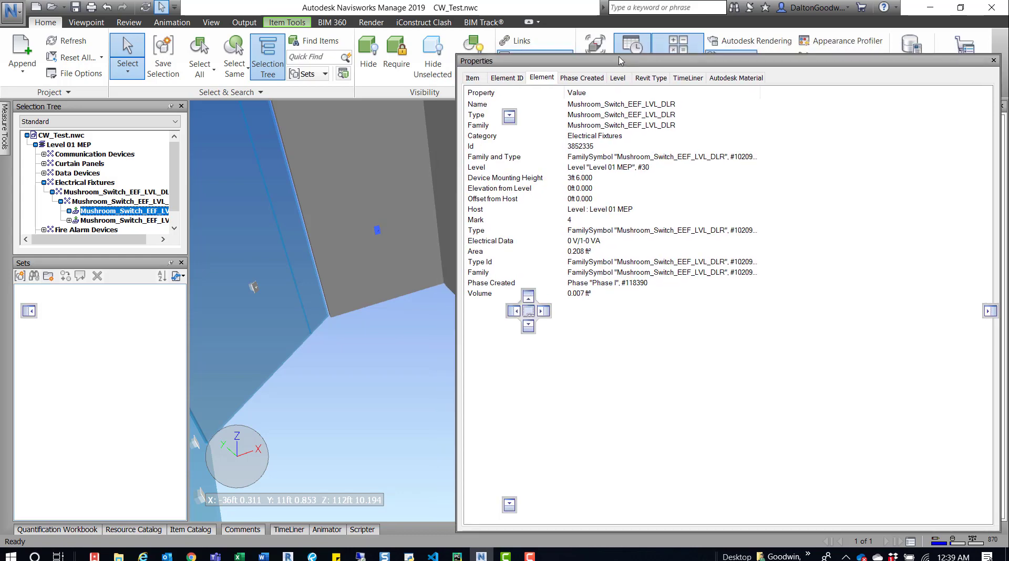
left_click_drag(619, 61, 591, 51)
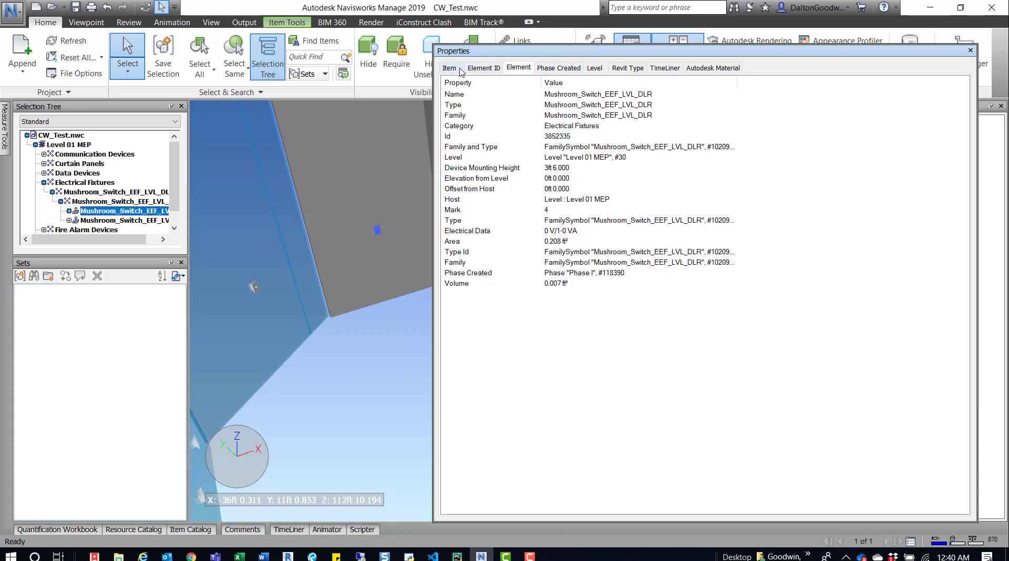
mouse_move(562, 212)
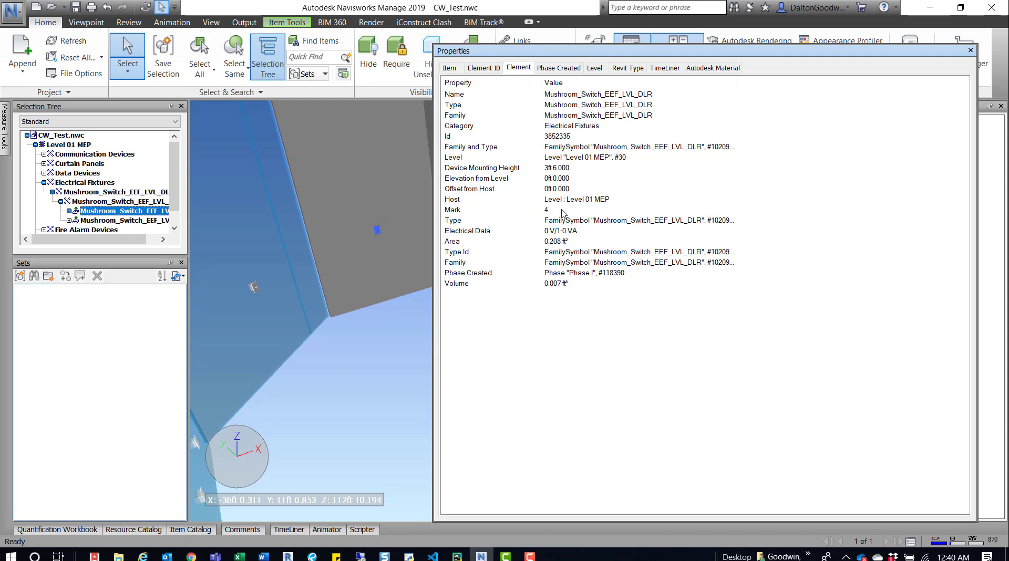
mouse_move(535, 149)
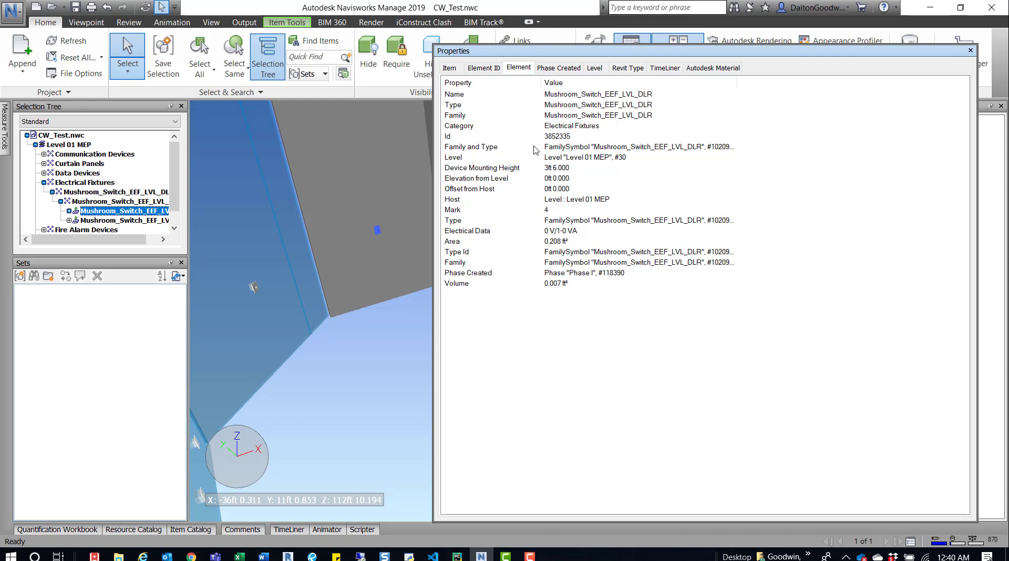
Browse the switch's Phase Created, Item, Element ID and Element property tabs
left_click(558, 68)
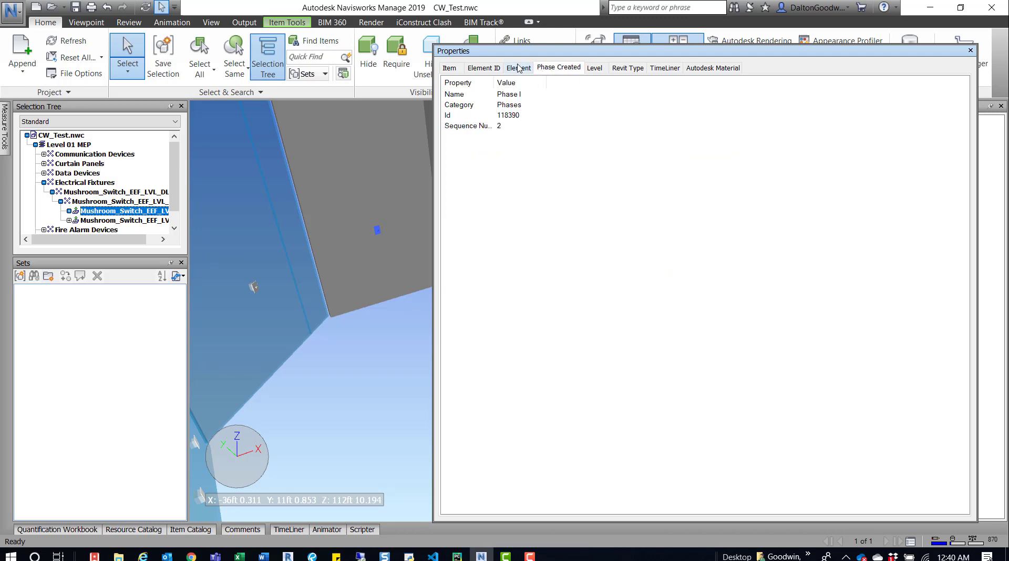
left_click(450, 68)
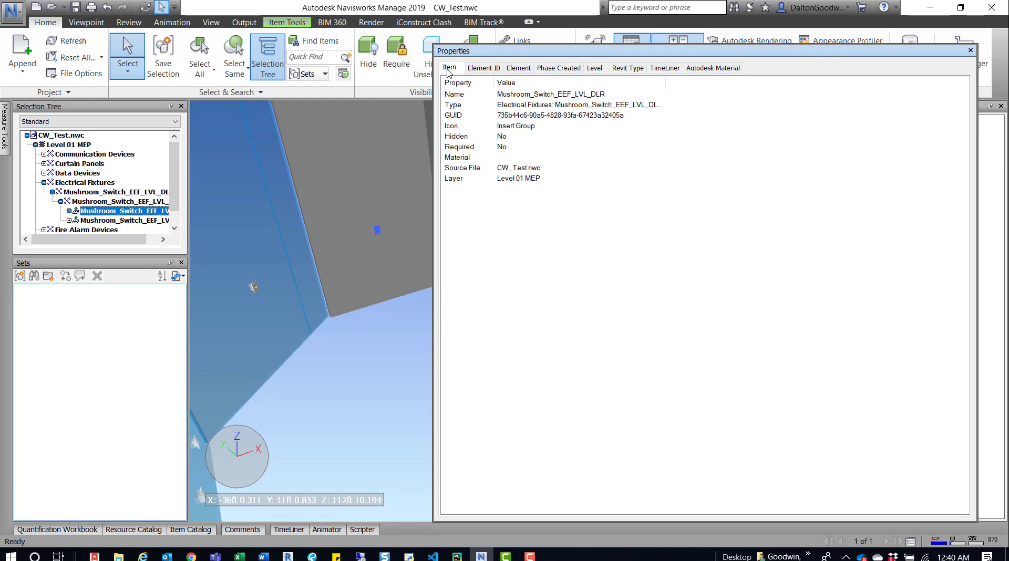
left_click(484, 68)
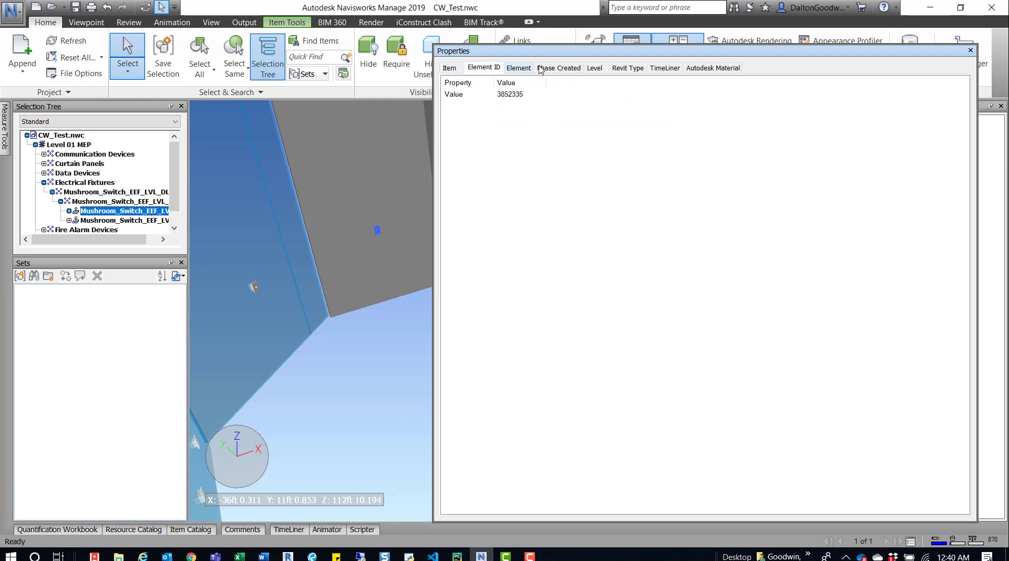
left_click(518, 68)
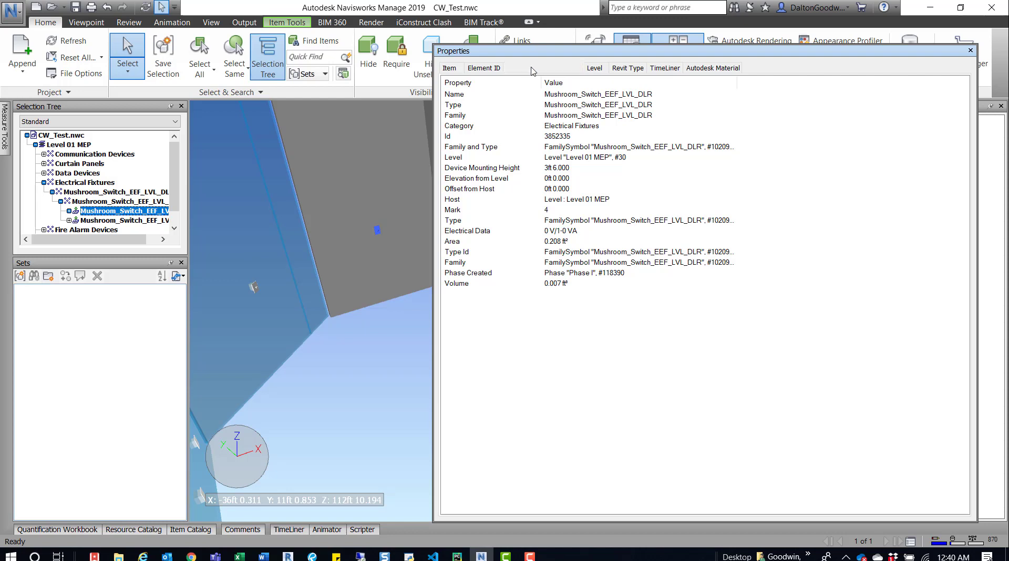
Confirm Phase Created is Phase I, then close the Properties window
left_click(518, 68)
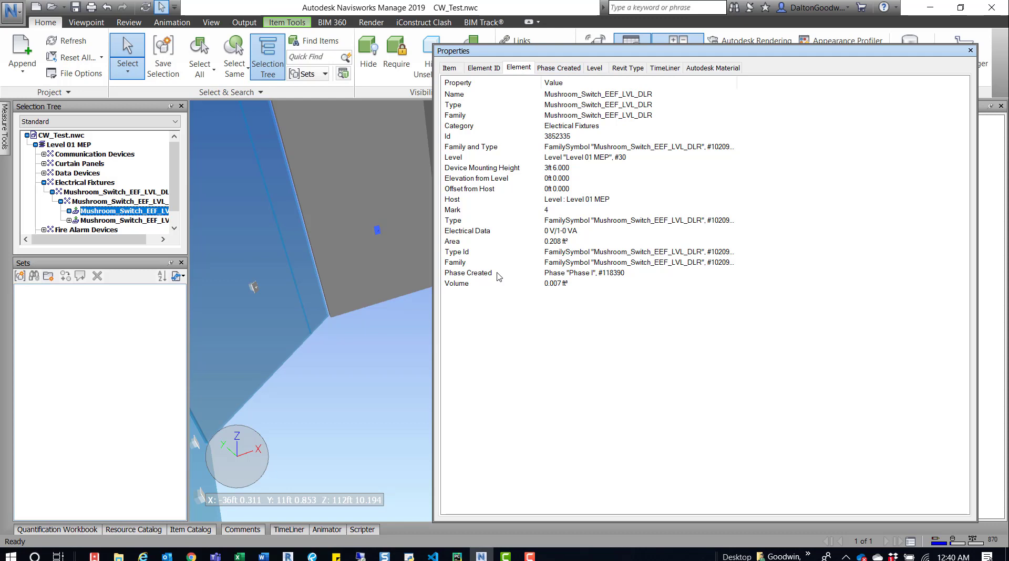
mouse_move(493, 280)
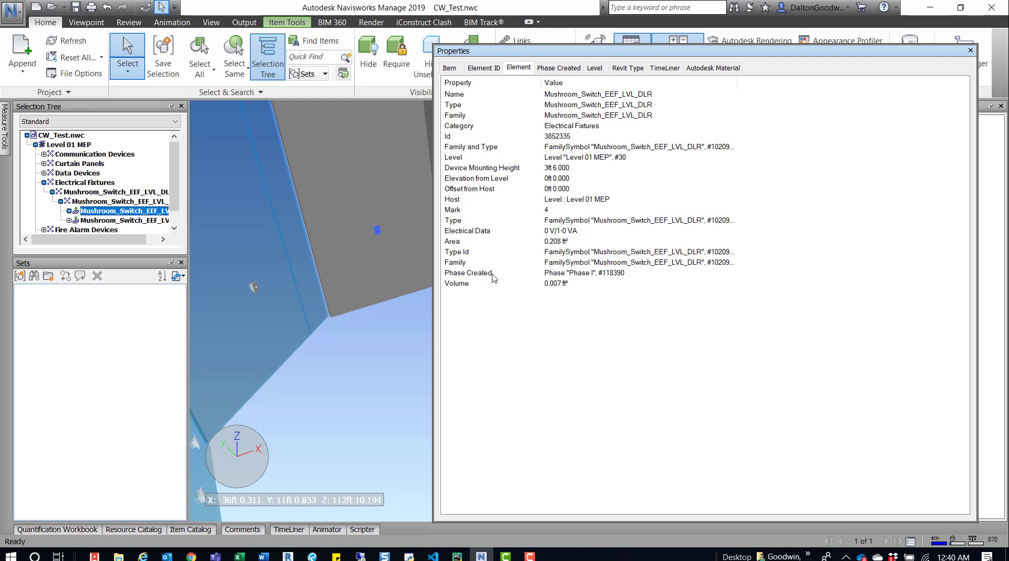
left_click(558, 67)
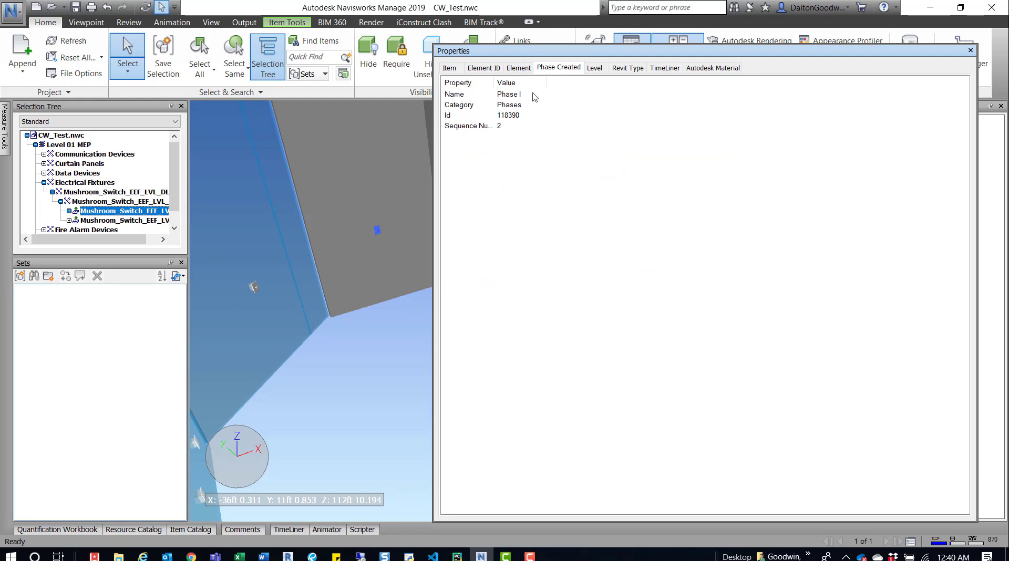
mouse_move(561, 70)
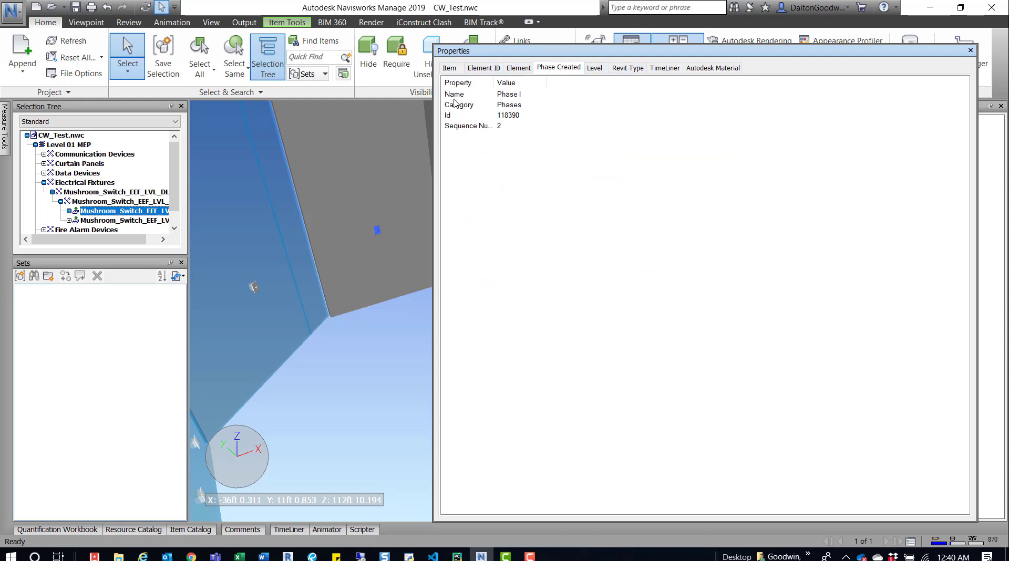
mouse_move(509, 99)
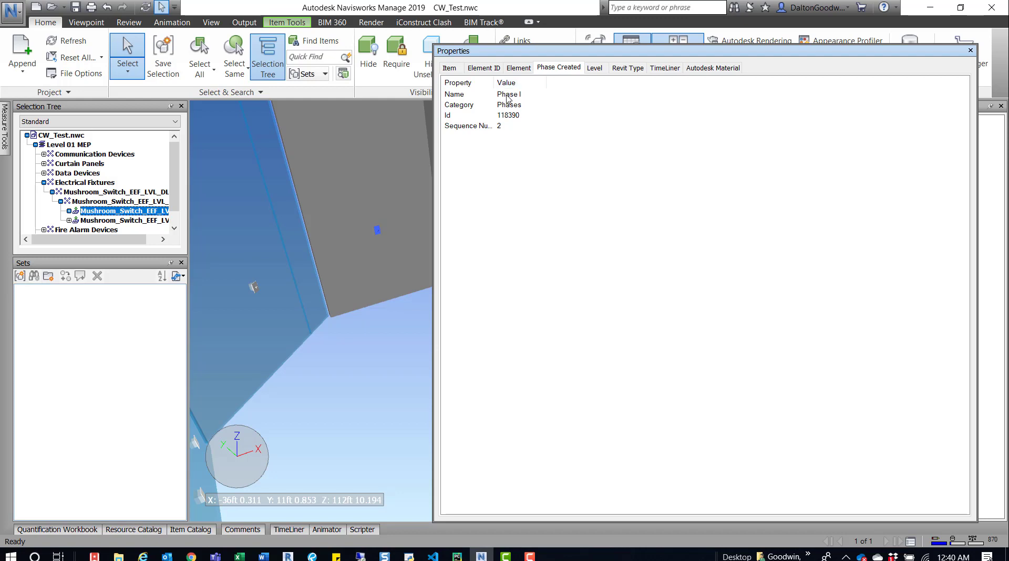
mouse_move(502, 158)
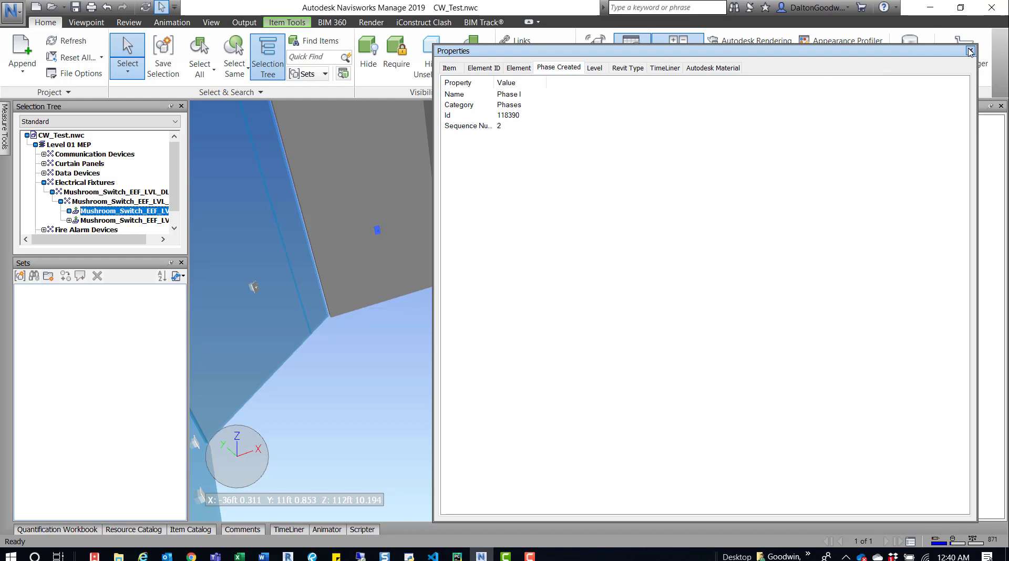
left_click(969, 51)
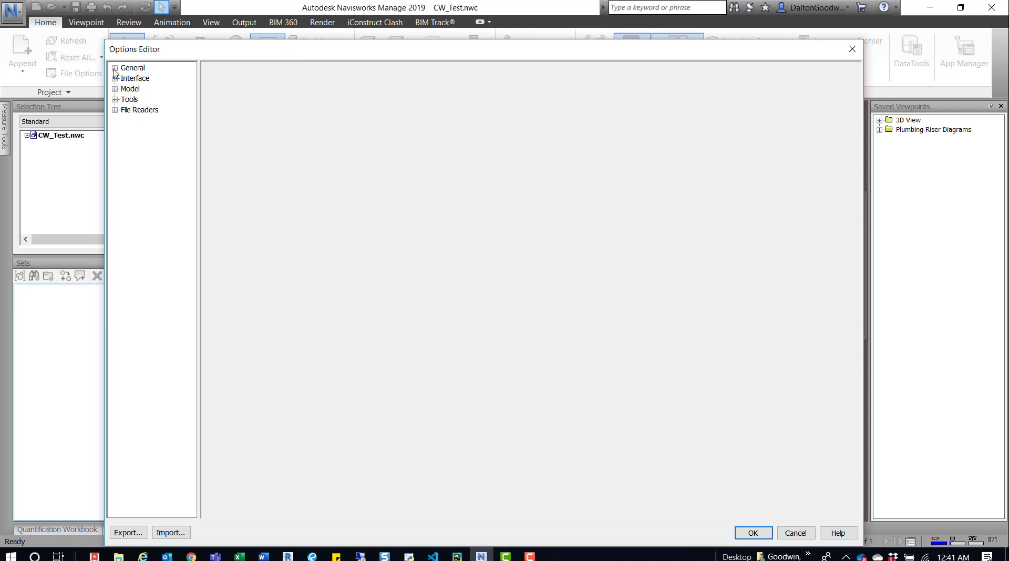
Show the Interface > Quick Properties > Definitions page in the Options Editor
left_click(116, 78)
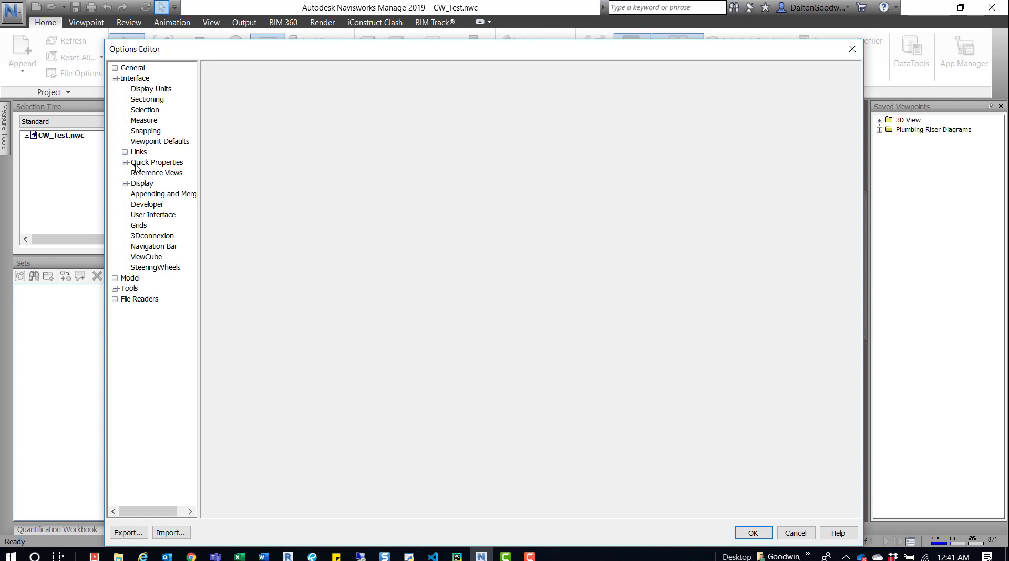
left_click(157, 163)
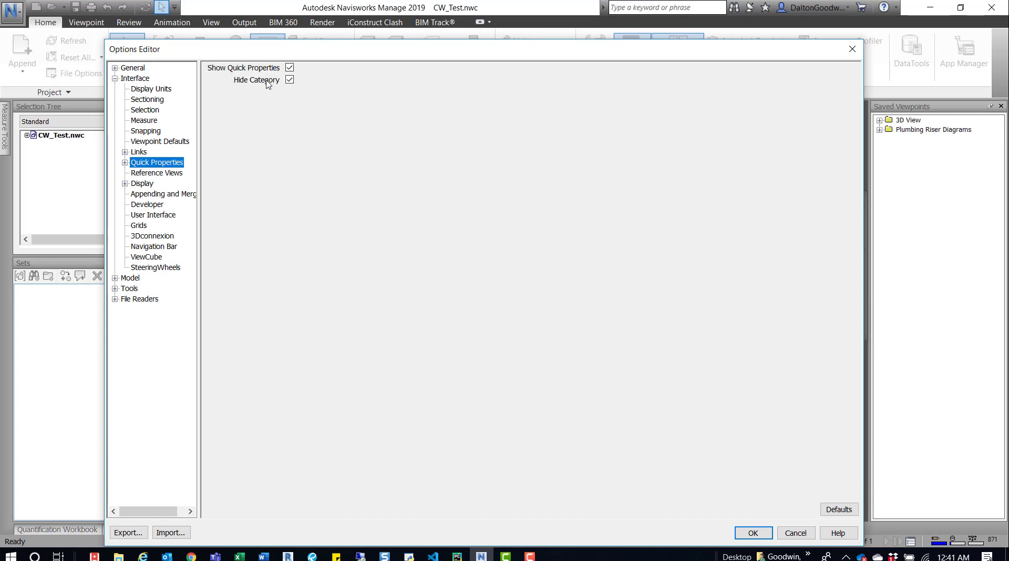
mouse_move(246, 82)
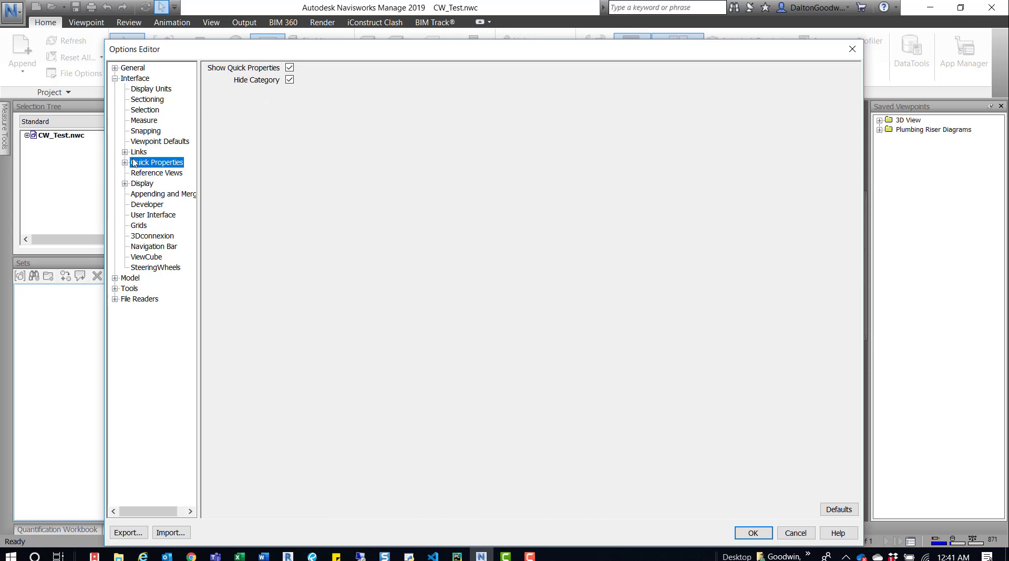
left_click(124, 163)
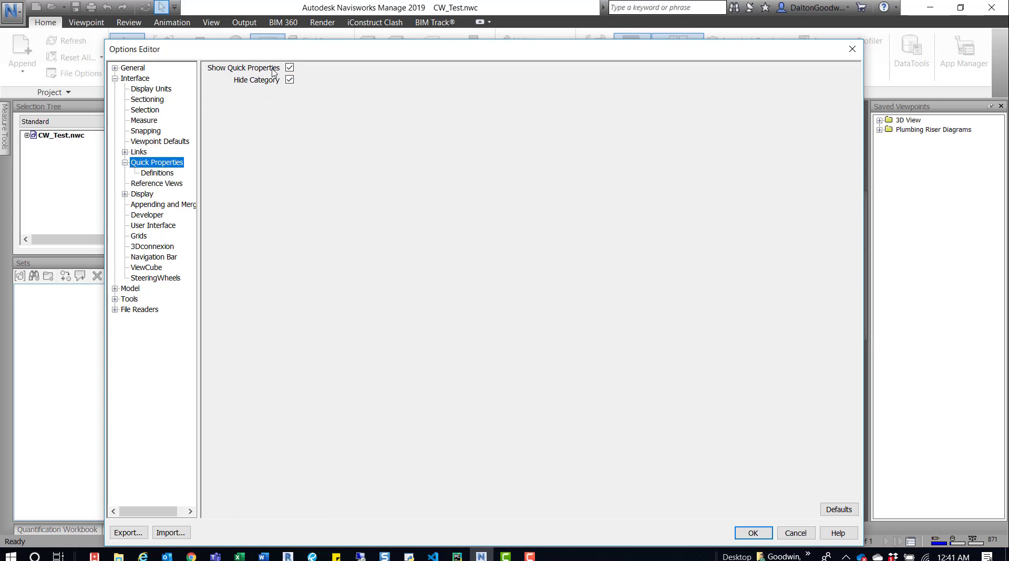
left_click(156, 173)
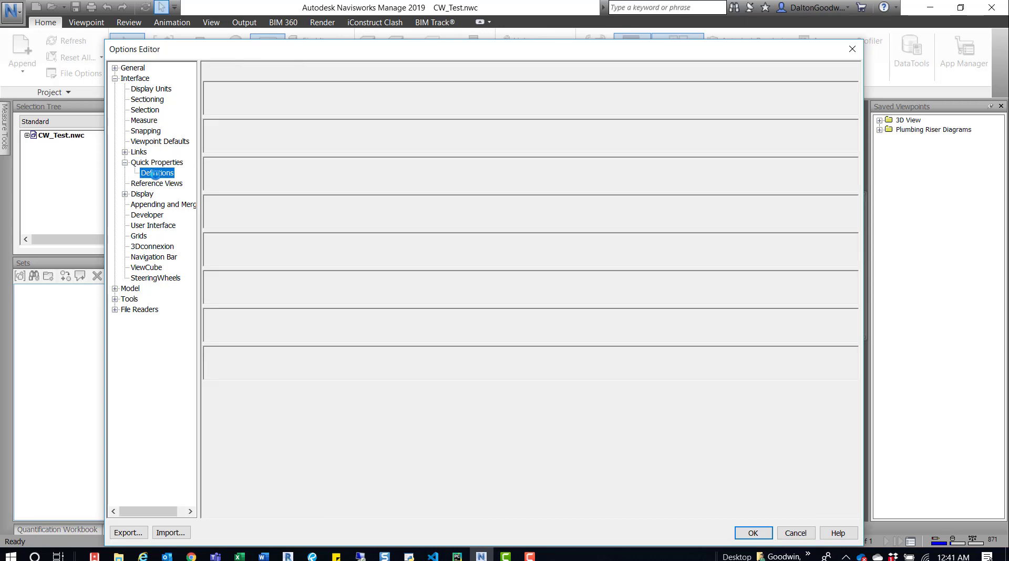
Add a Quick Properties definition with Category Phase Created and Property Name
left_click(156, 172)
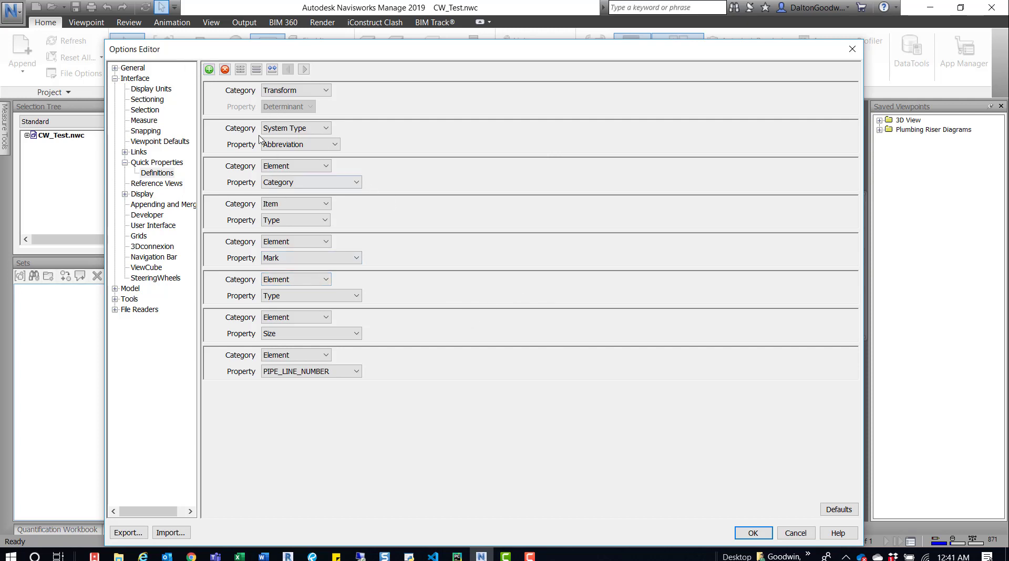
left_click(208, 69)
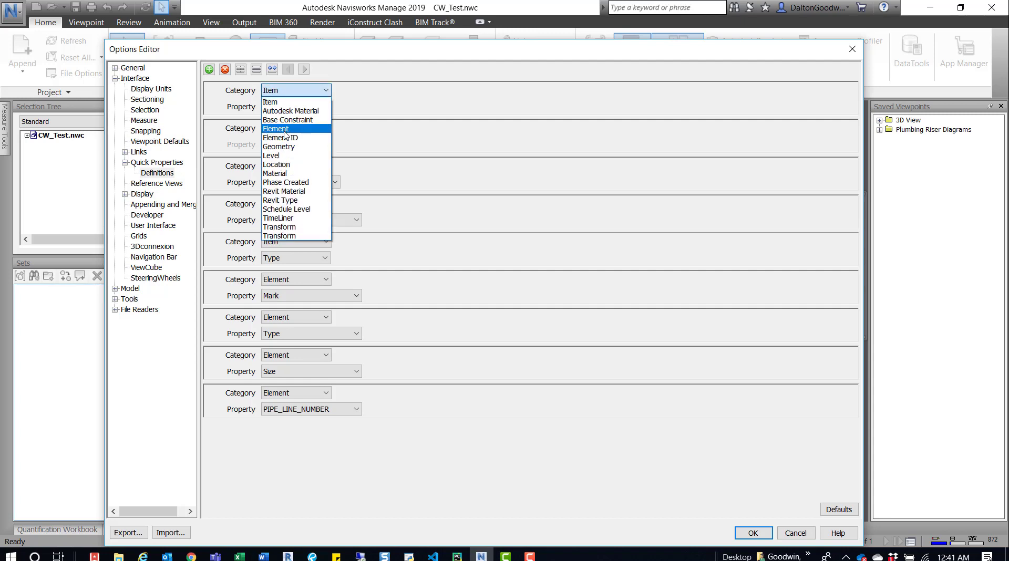
mouse_move(293, 184)
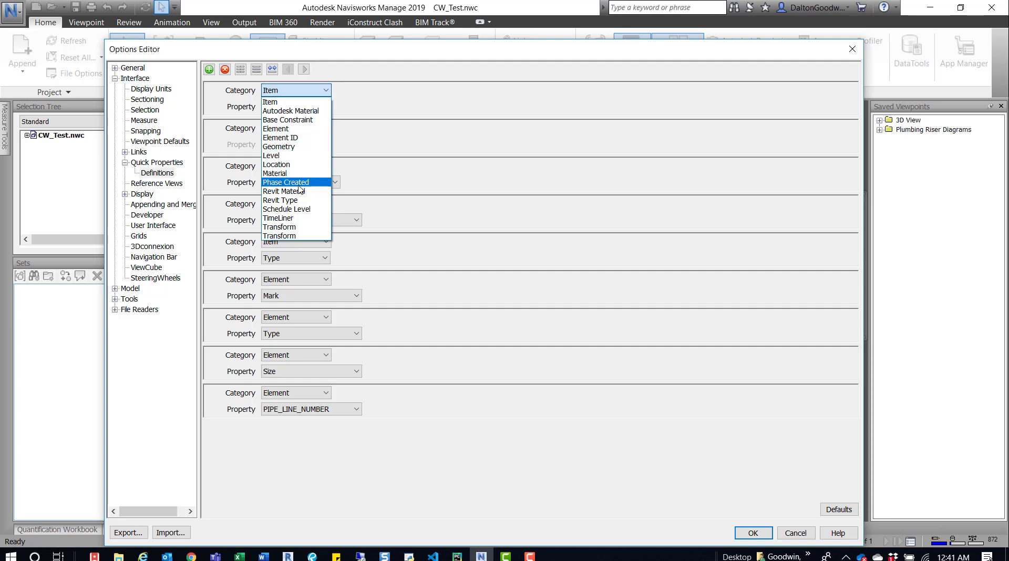
left_click(285, 181)
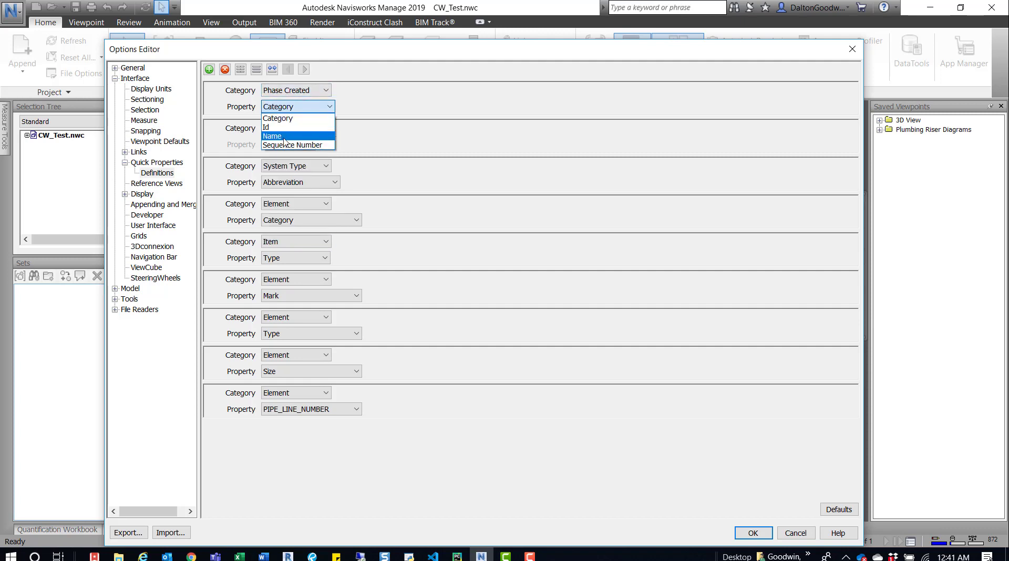
left_click(273, 136)
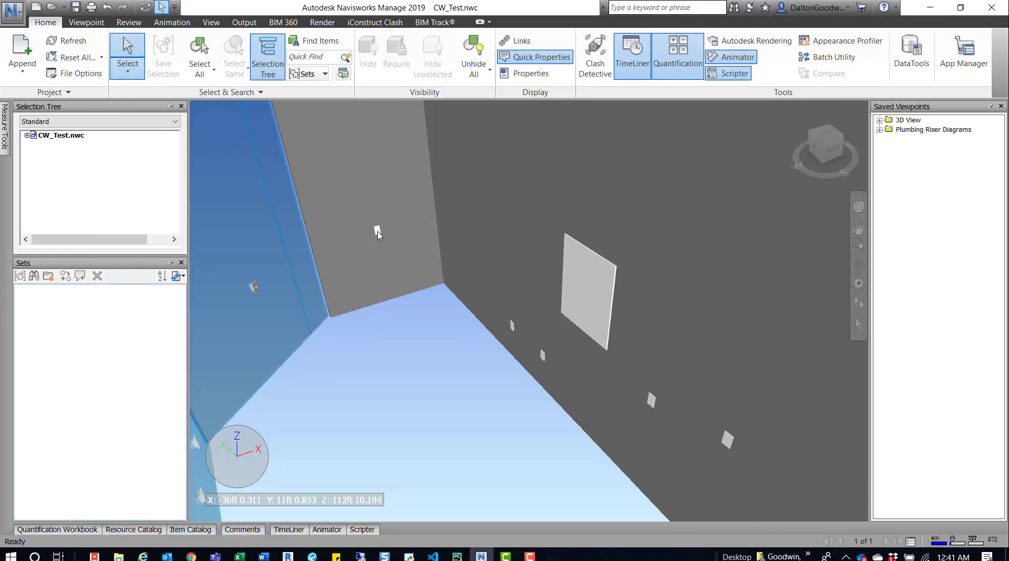
mouse_move(377, 231)
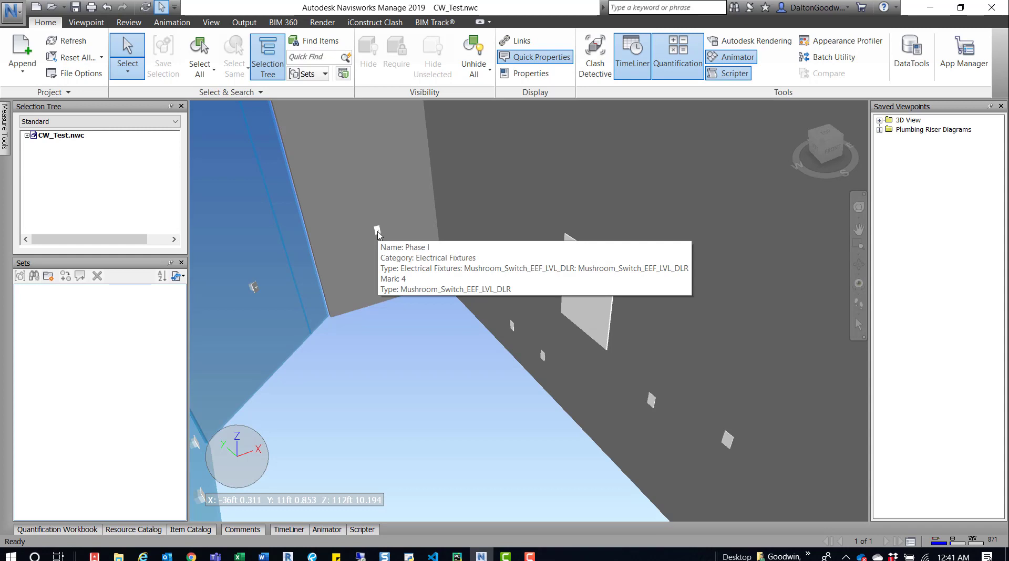
mouse_move(611, 291)
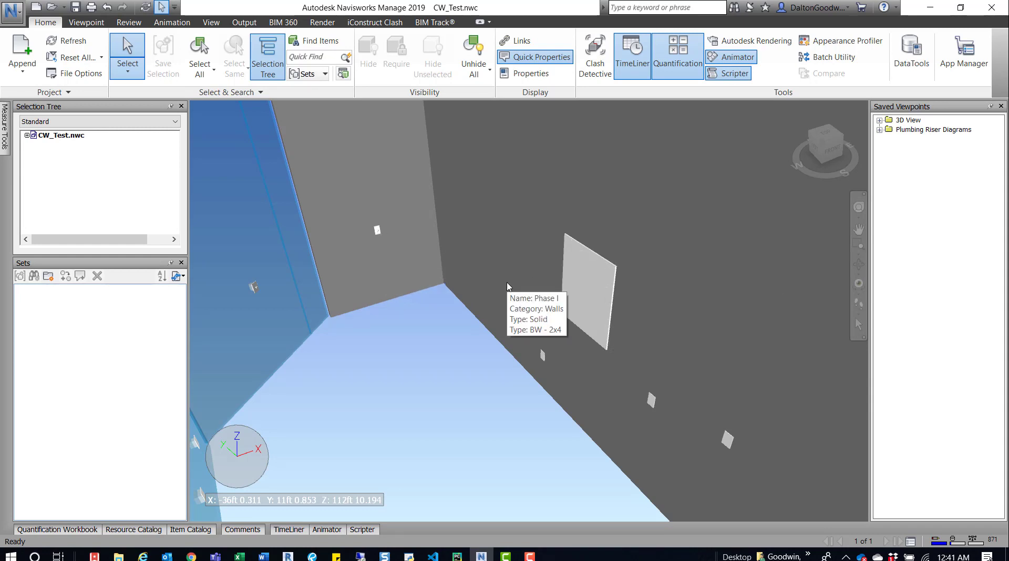
mouse_move(544, 358)
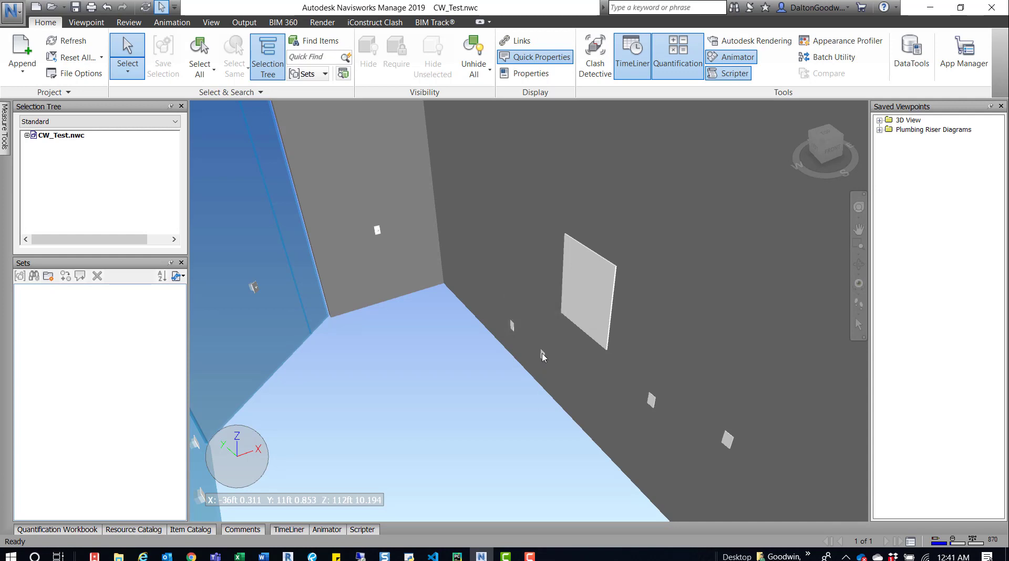
mouse_move(237, 238)
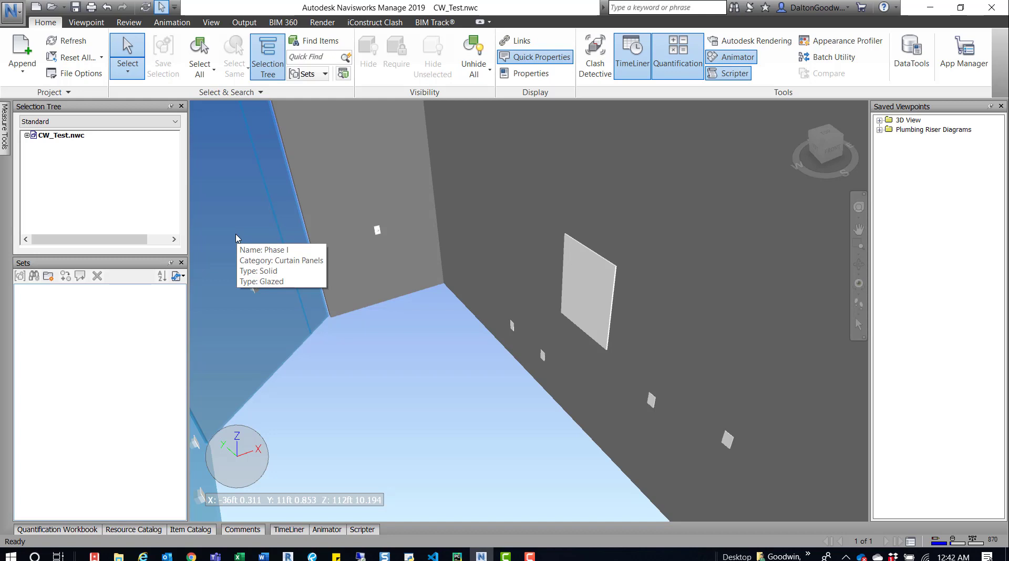
mouse_move(493, 349)
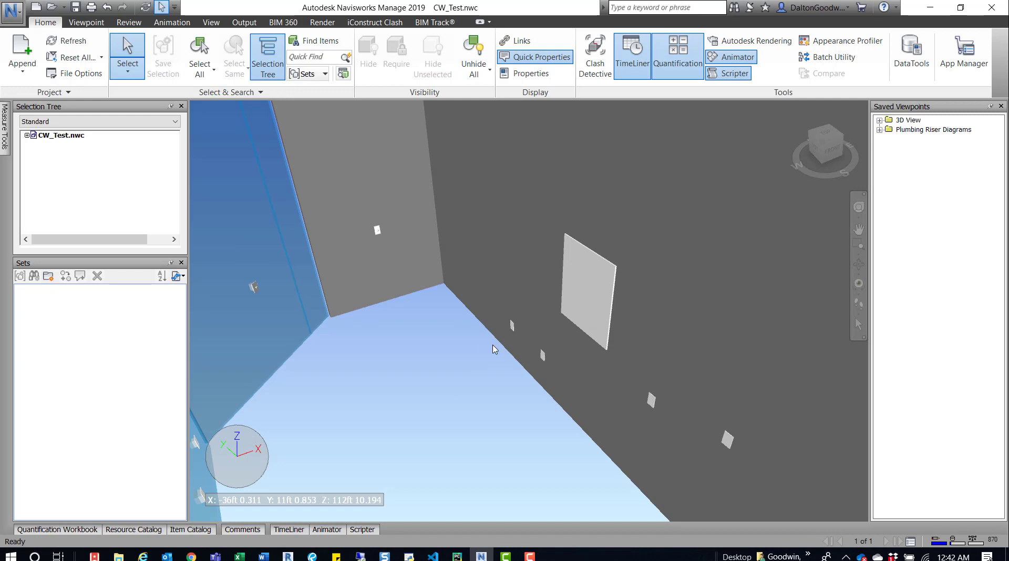
mouse_move(452, 373)
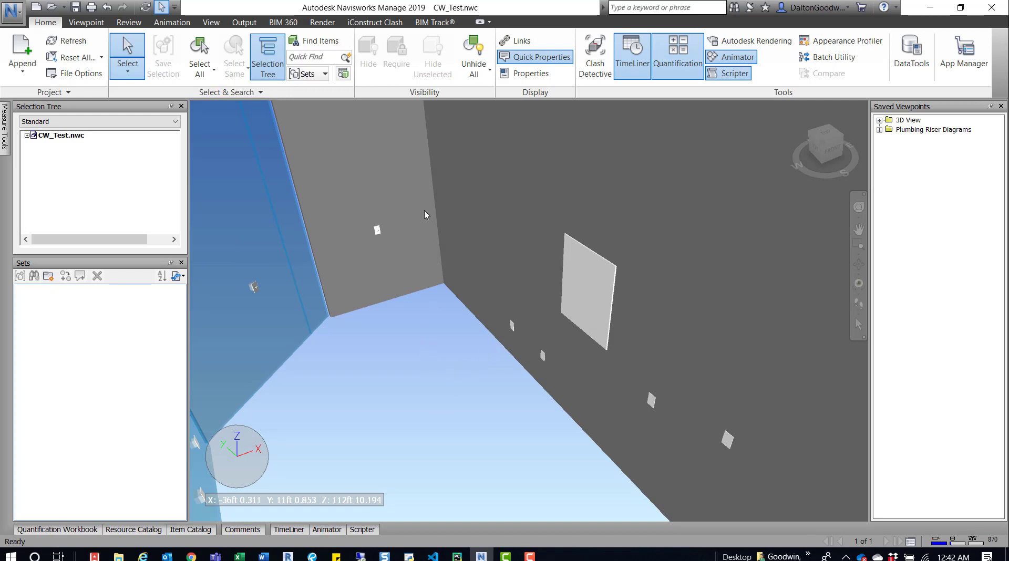
mouse_move(402, 170)
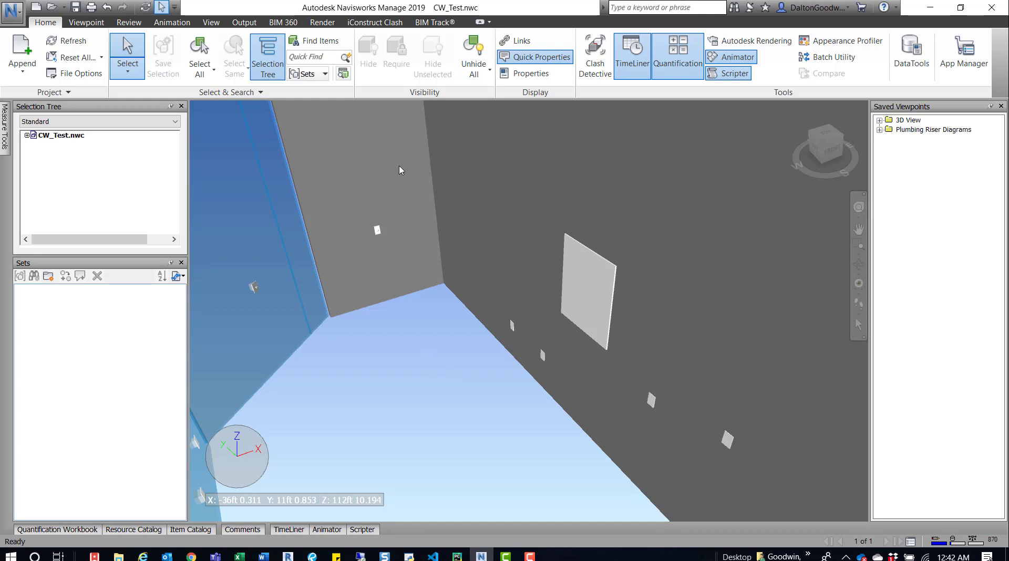
mouse_move(401, 170)
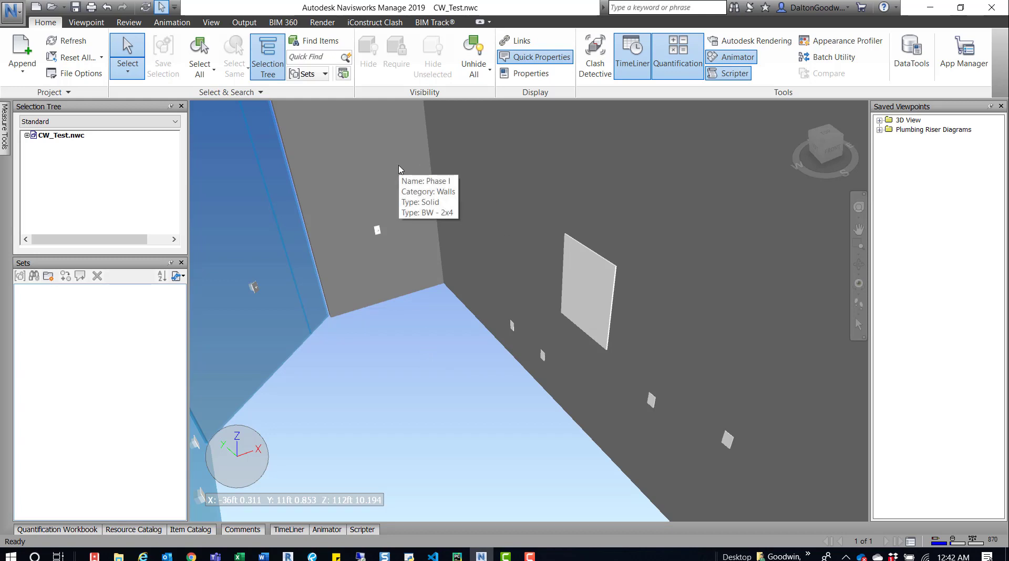
mouse_move(527, 230)
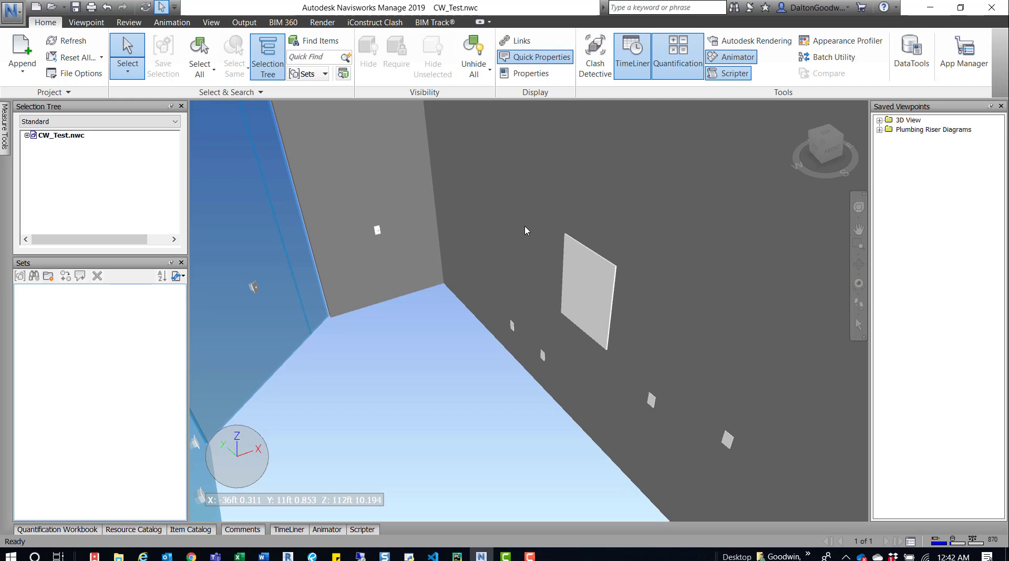
mouse_move(585, 264)
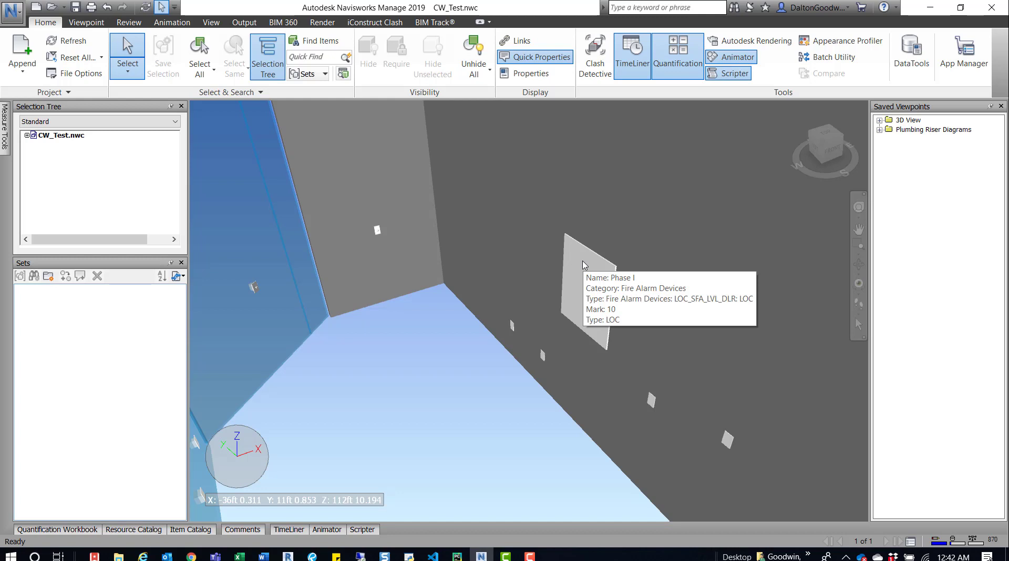
mouse_move(580, 254)
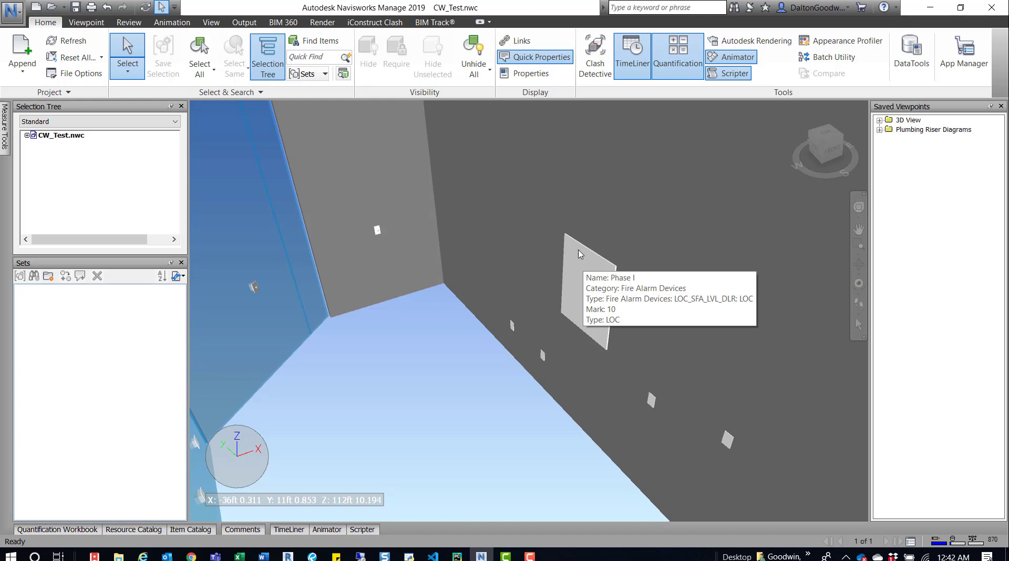
mouse_move(661, 148)
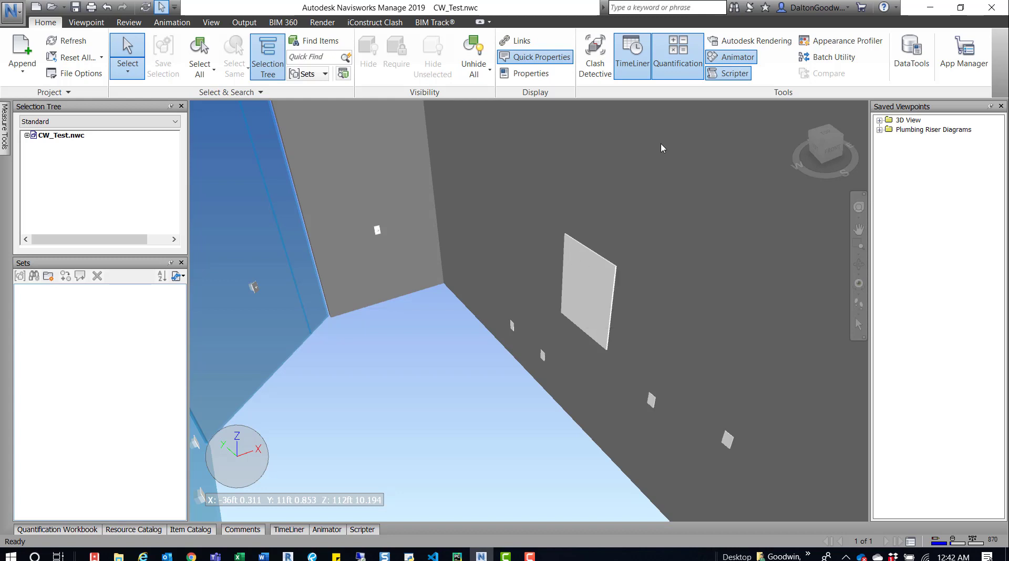
mouse_move(489, 119)
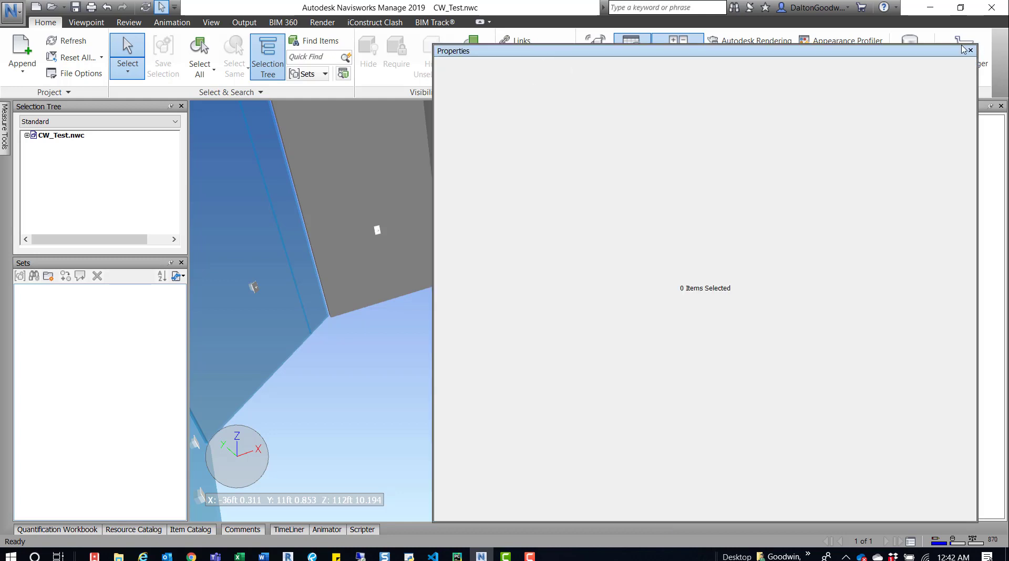
left_click(969, 50)
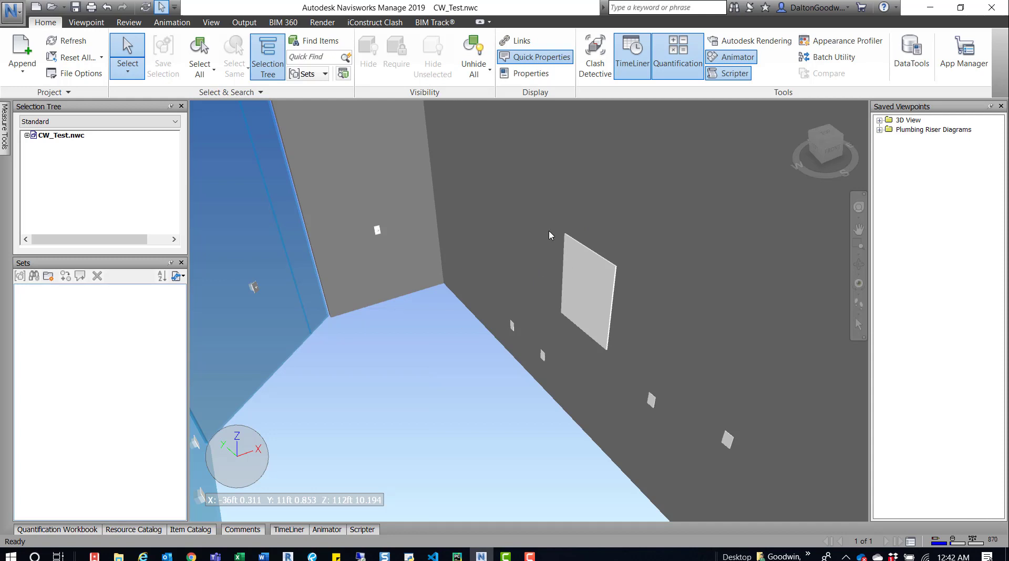
mouse_move(596, 324)
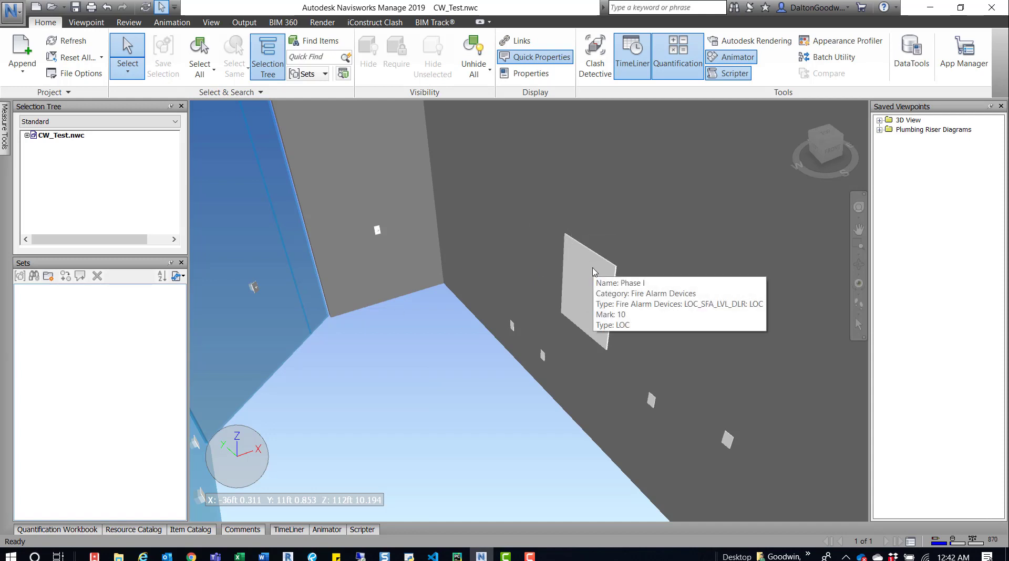
mouse_move(562, 350)
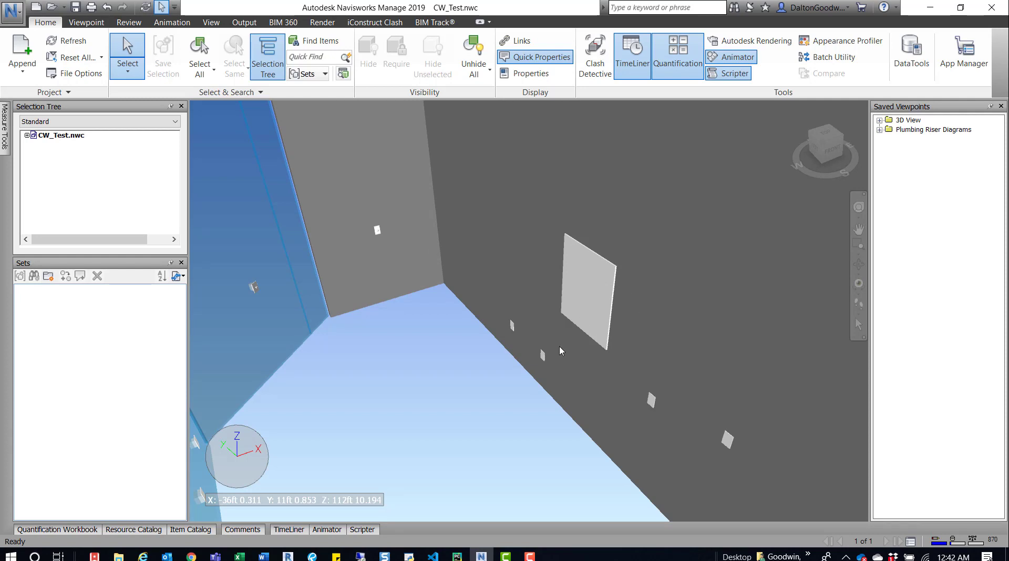
mouse_move(599, 295)
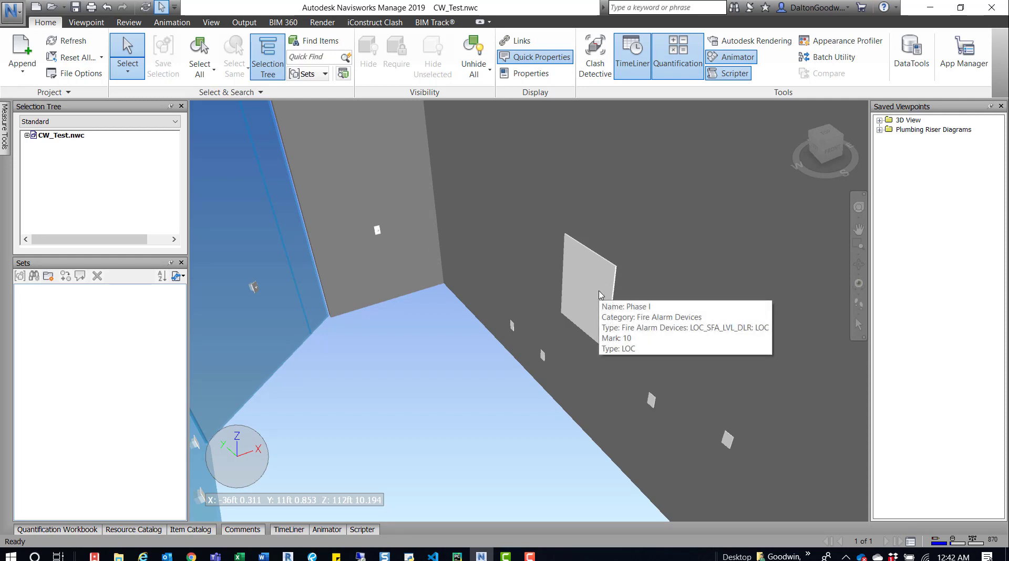
mouse_move(412, 338)
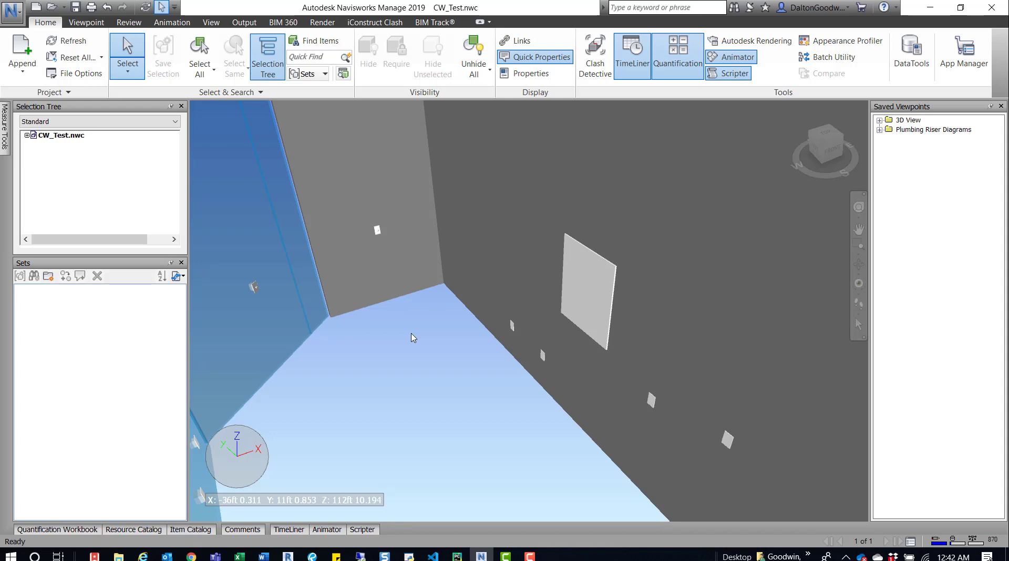
mouse_move(411, 339)
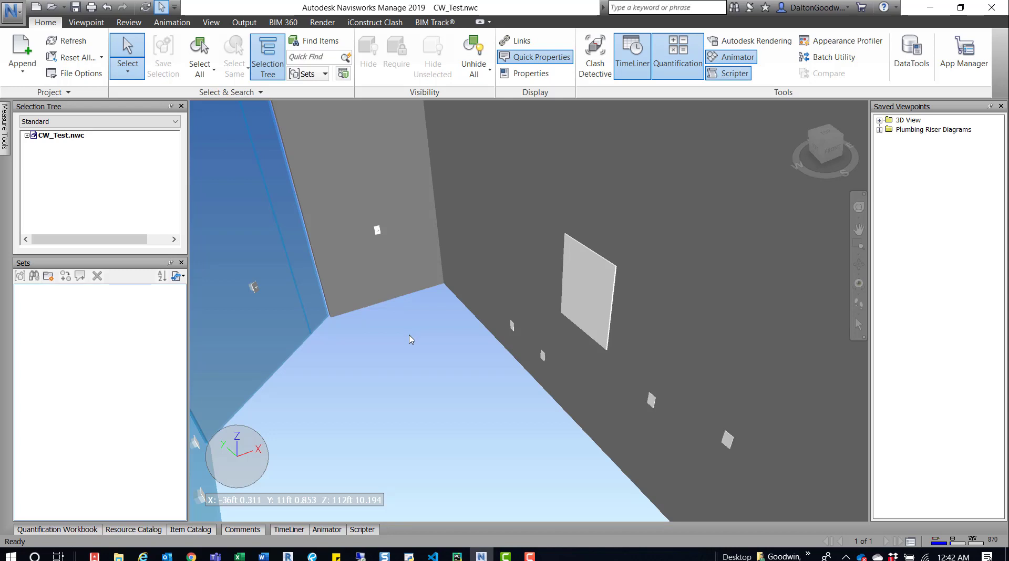
mouse_move(531, 549)
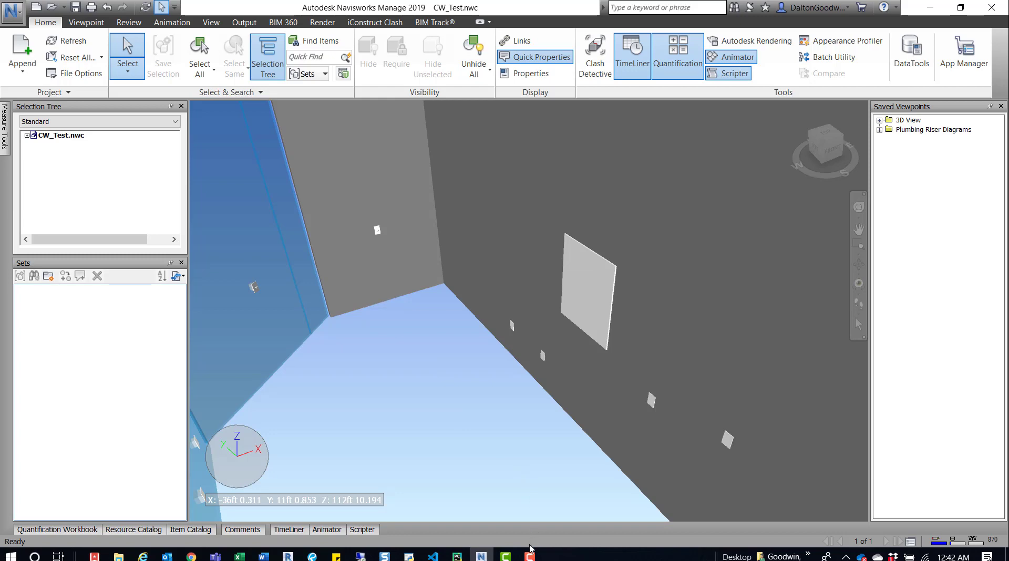